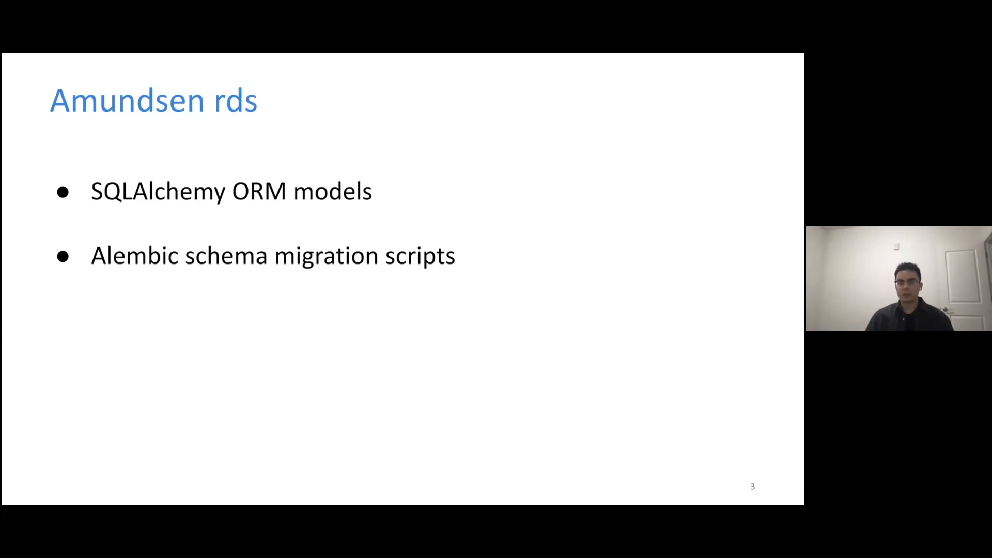
Advance the slideshow to show the schema initialize/upgrade via CLI point
key(right)
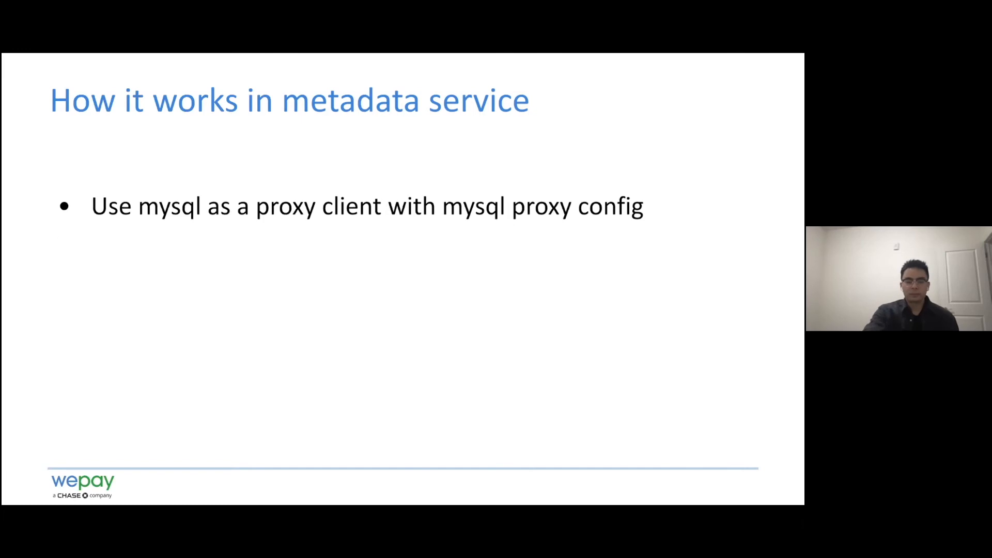
key(right)
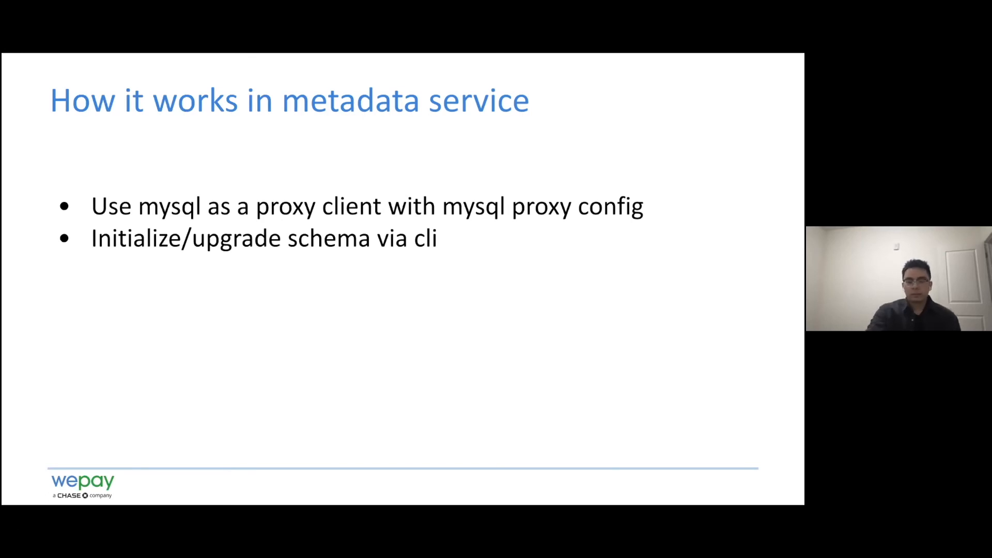
Move past the metadata service slide toward the closing Thank You slide
key(Right)
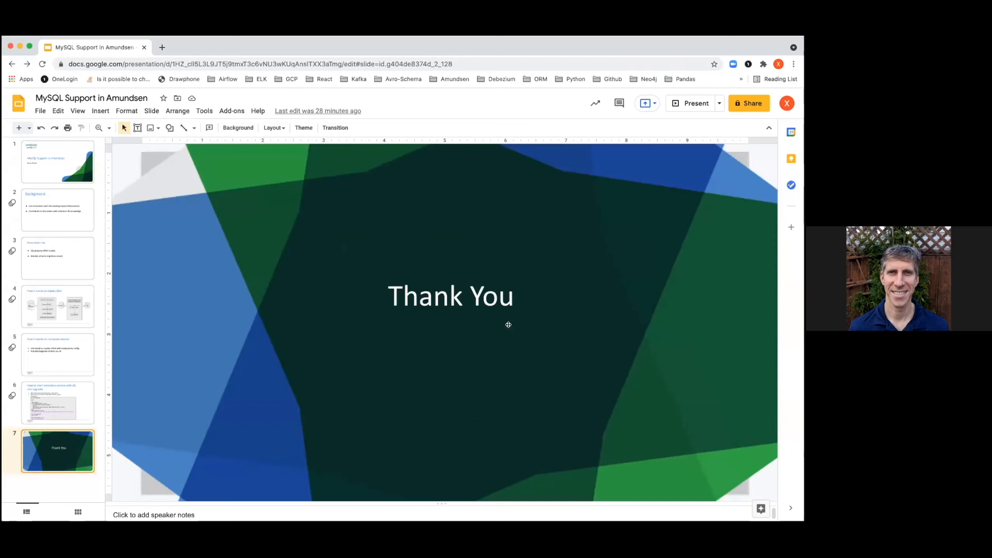
mouse_move(330, 177)
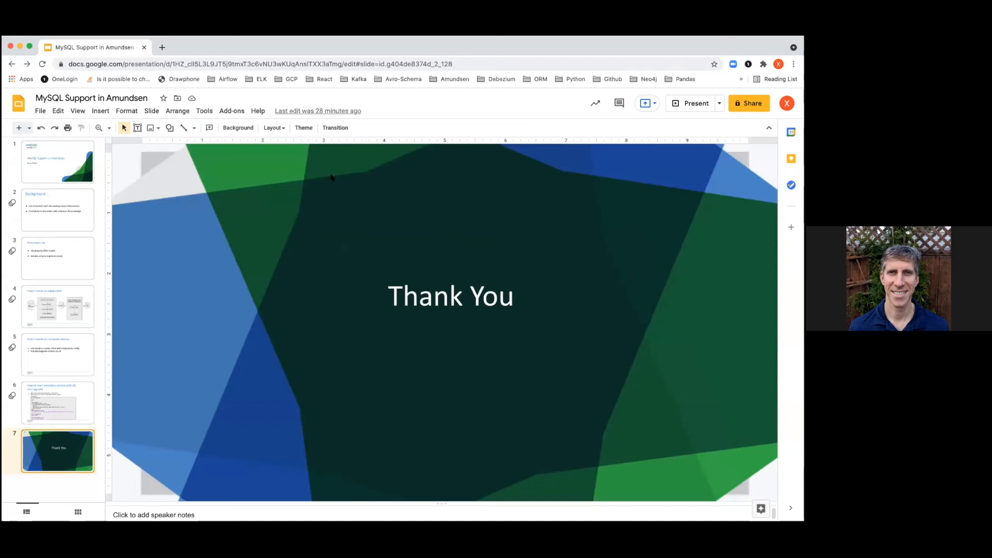
mouse_move(392, 321)
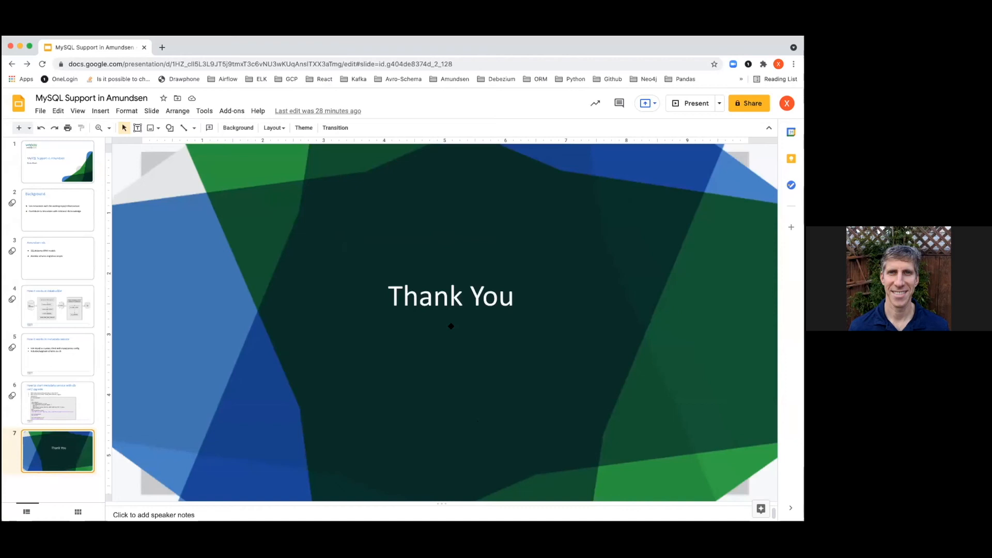
mouse_move(400, 316)
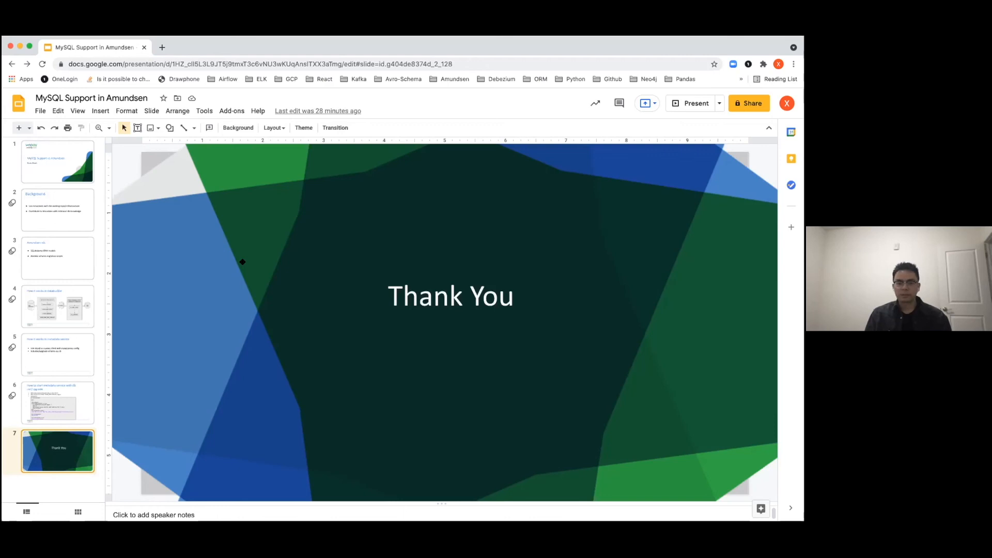
mouse_move(258, 262)
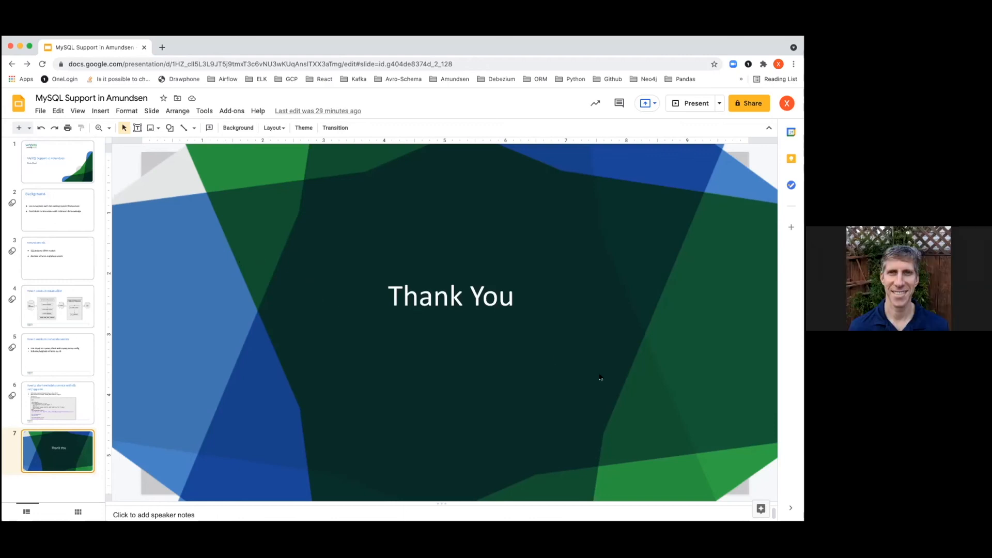
mouse_move(601, 385)
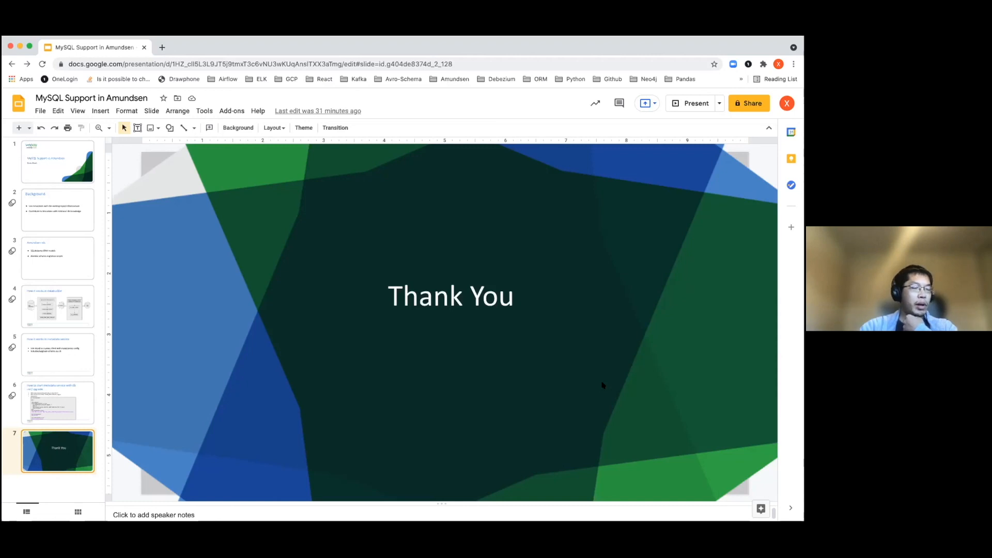
mouse_move(467, 195)
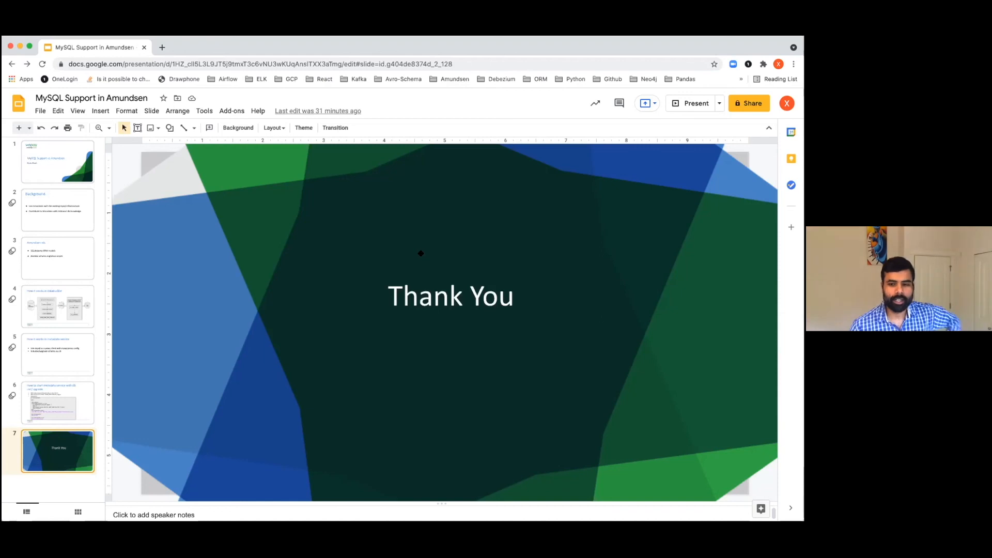
mouse_move(475, 257)
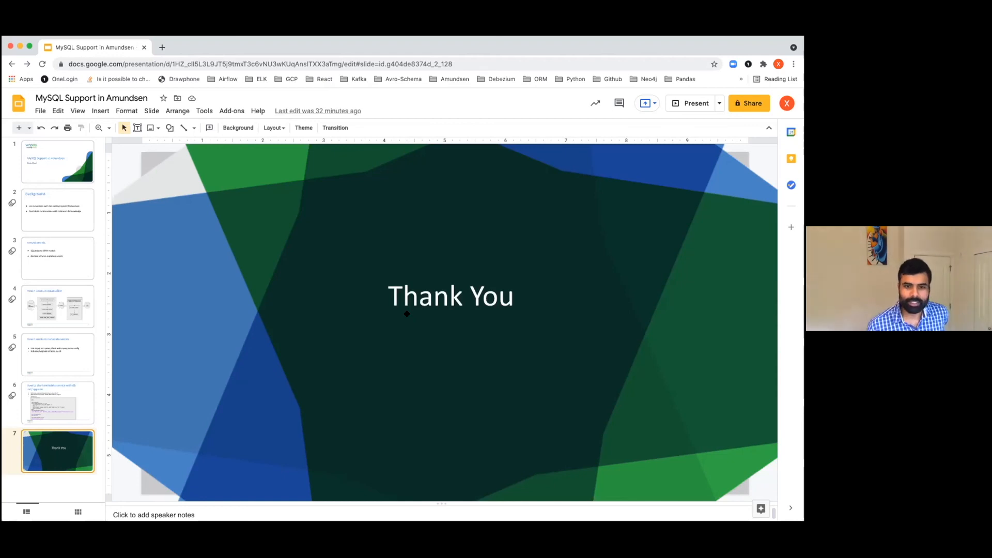
mouse_move(428, 361)
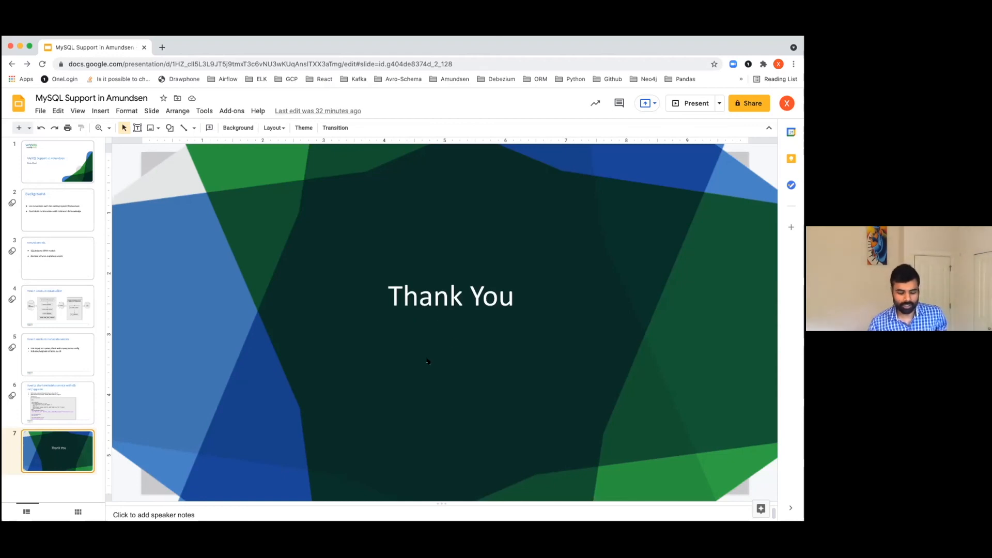